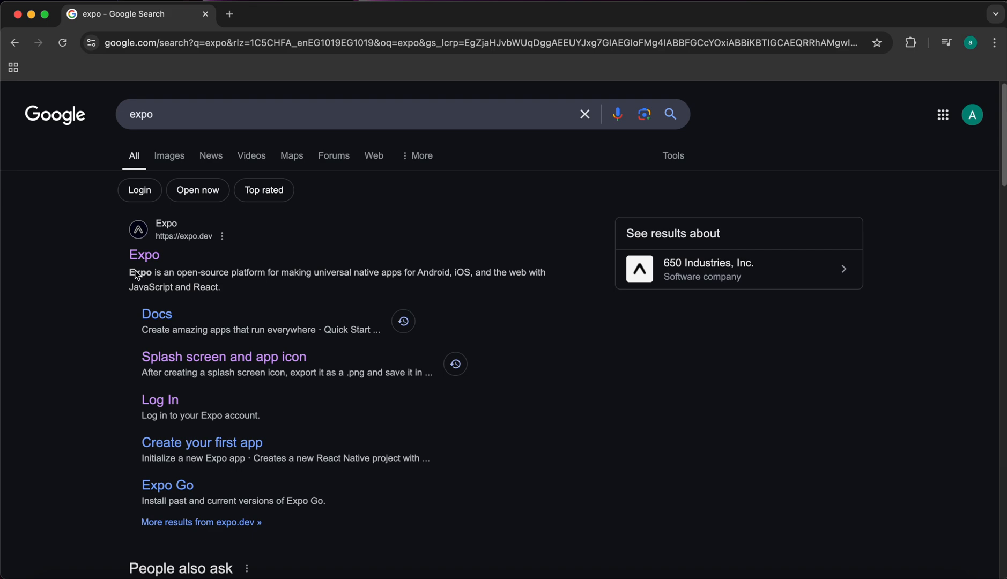
Open expo.dev from the Google results and go to its Sign Up page.
left_click(144, 254)
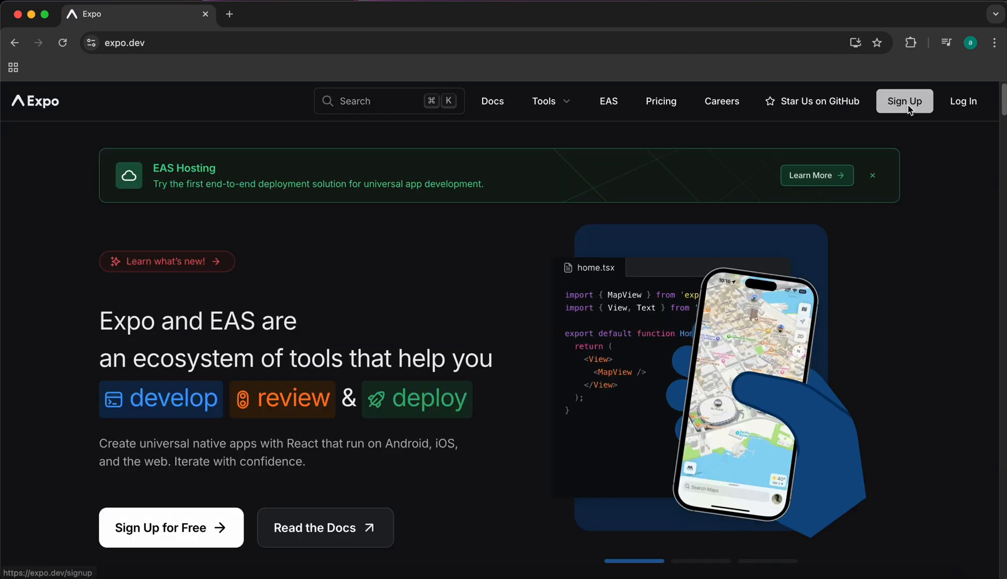
left_click(904, 100)
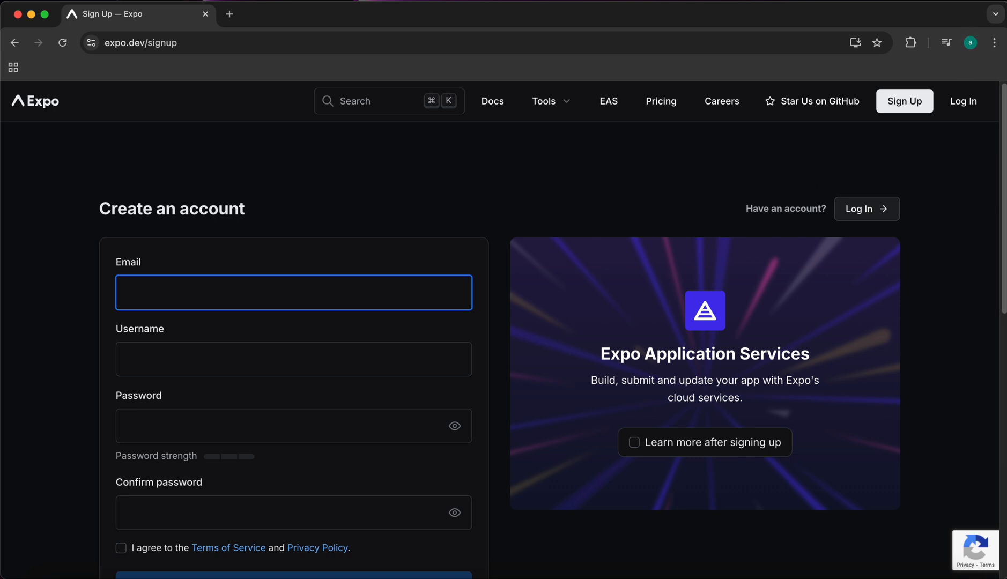
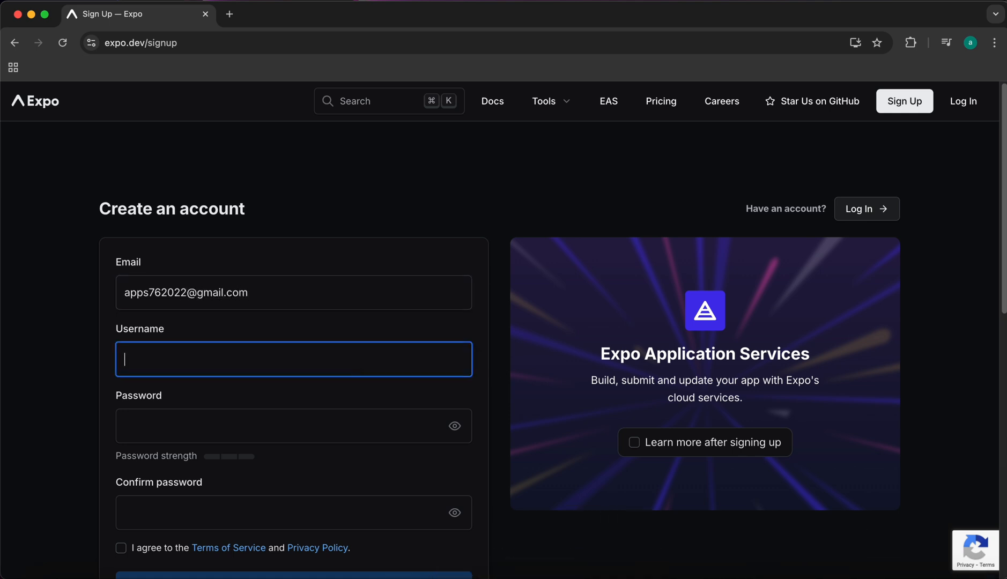
Enter email apps76202, a username, password and confirmation, accept the terms, and submit.
type("ahmed")
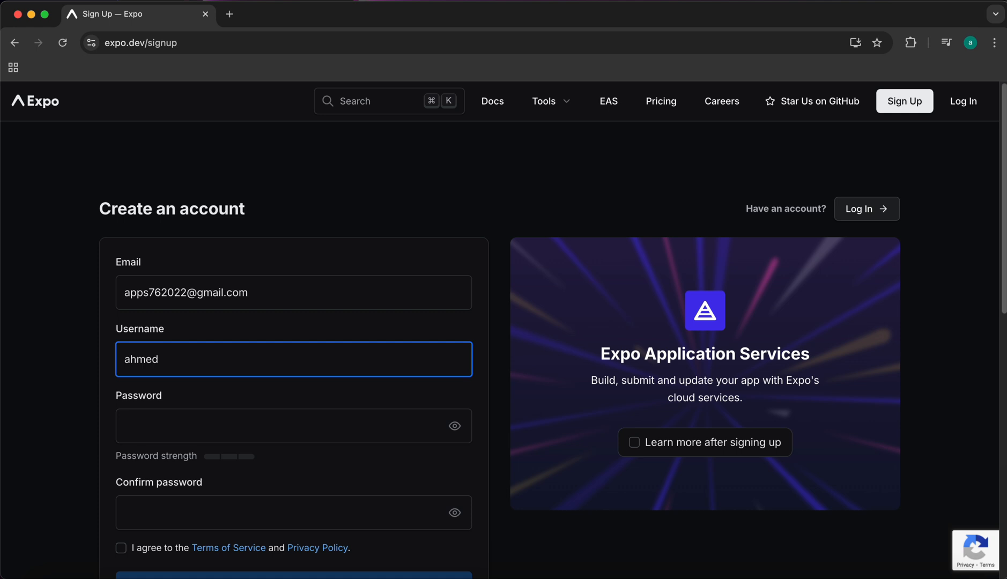
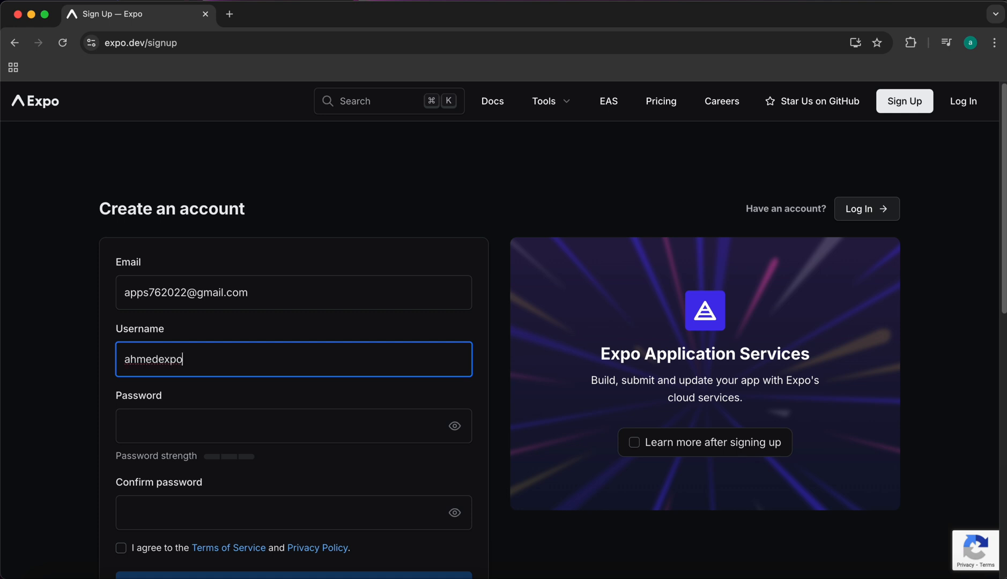
left_click(289, 426)
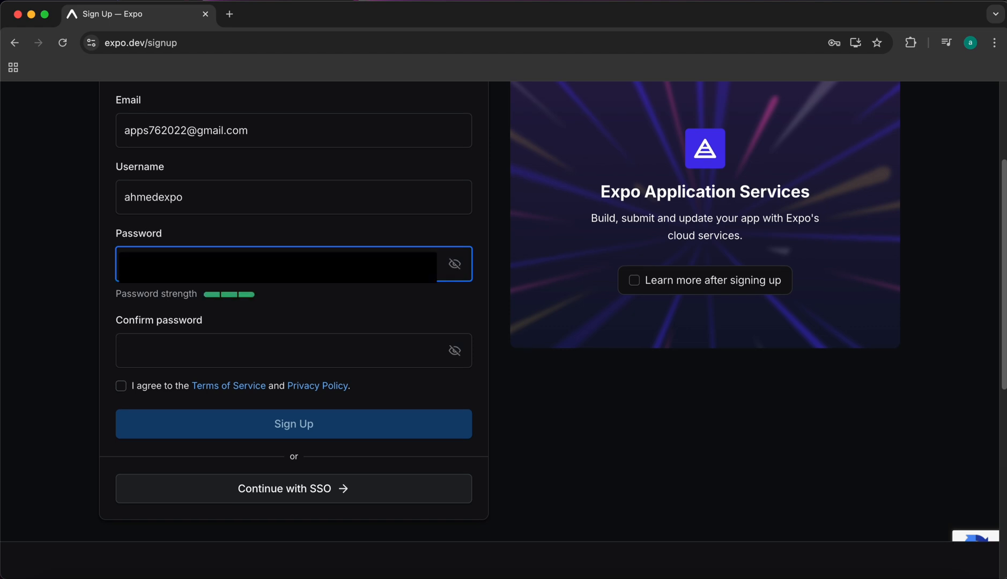
left_click(293, 350)
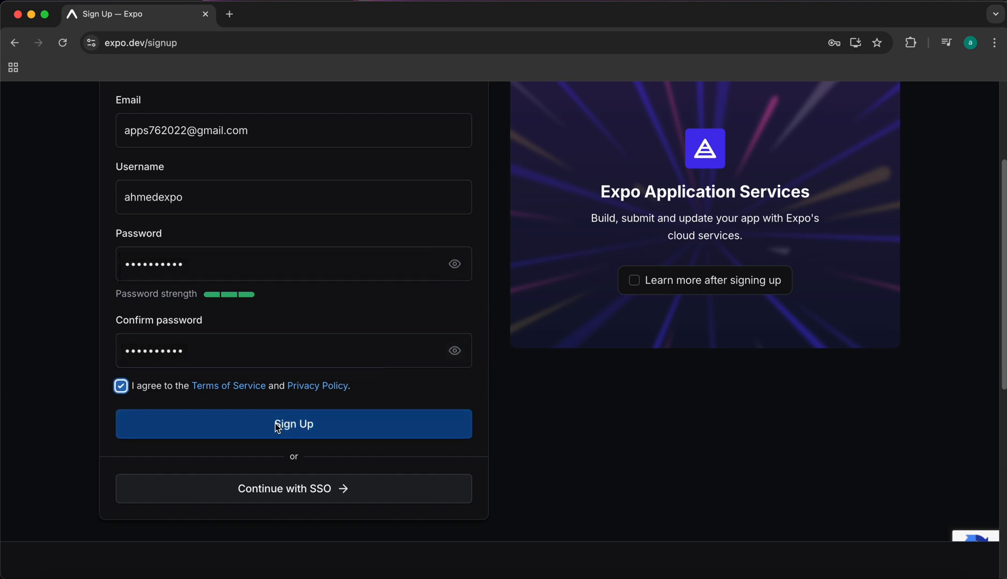
left_click(293, 424)
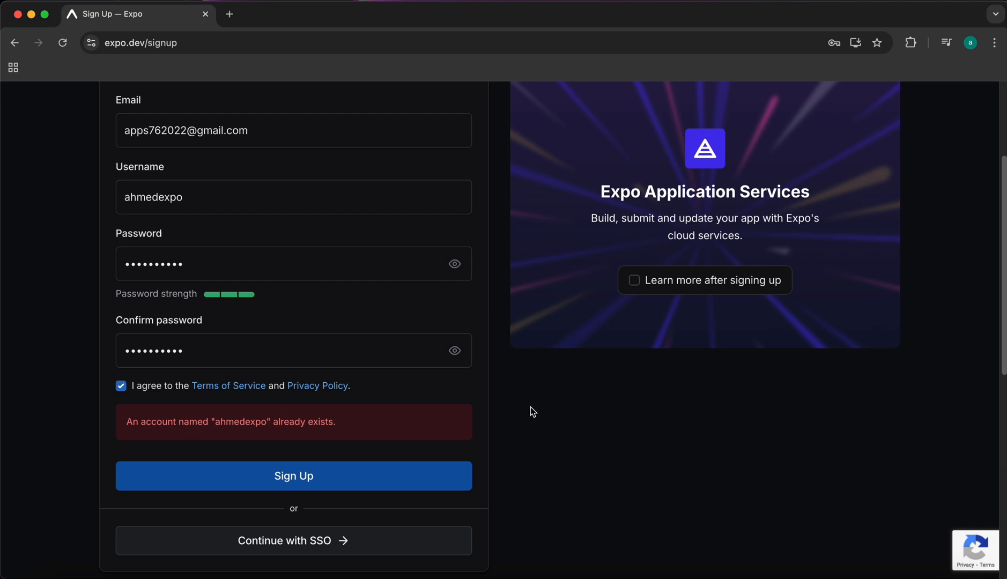
mouse_move(256, 432)
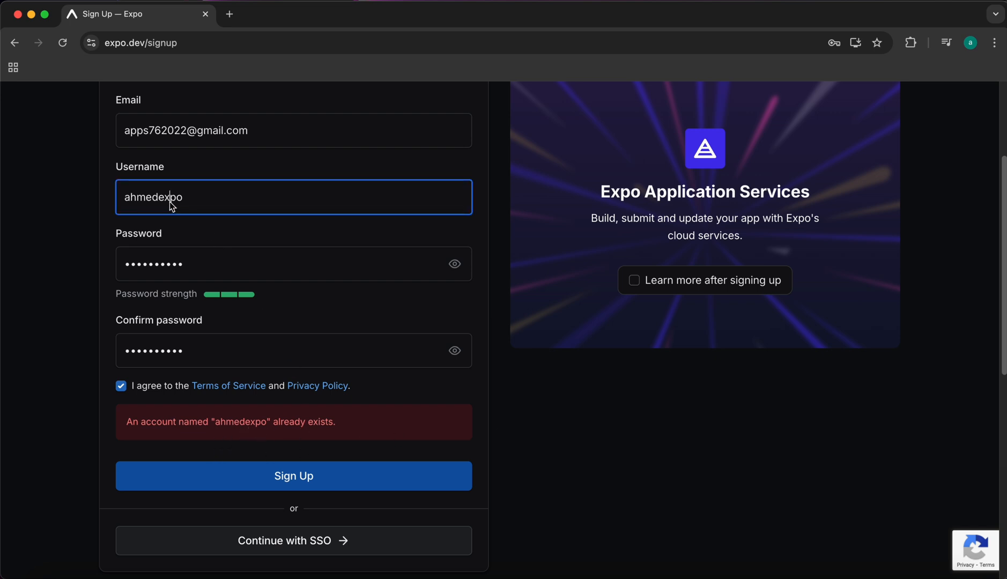
Replace the taken username with a new sawexpo-based name and resubmit the sign-up.
type("sawexpo")
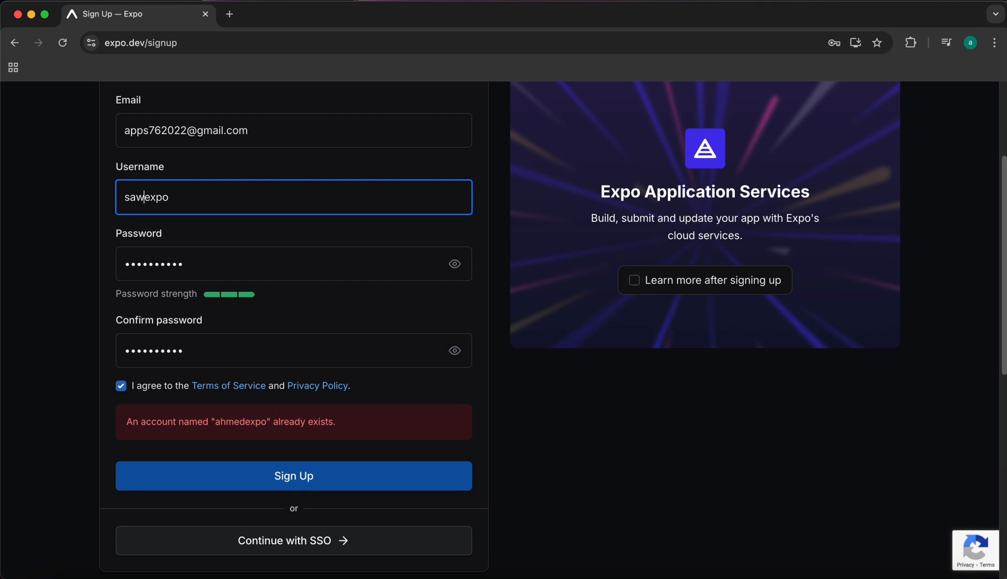
type("y")
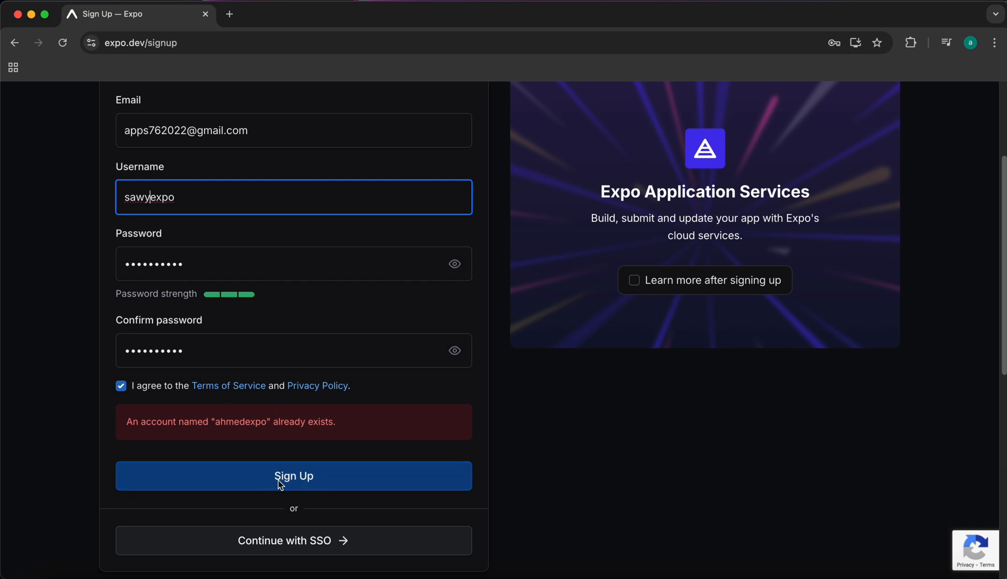
left_click(293, 475)
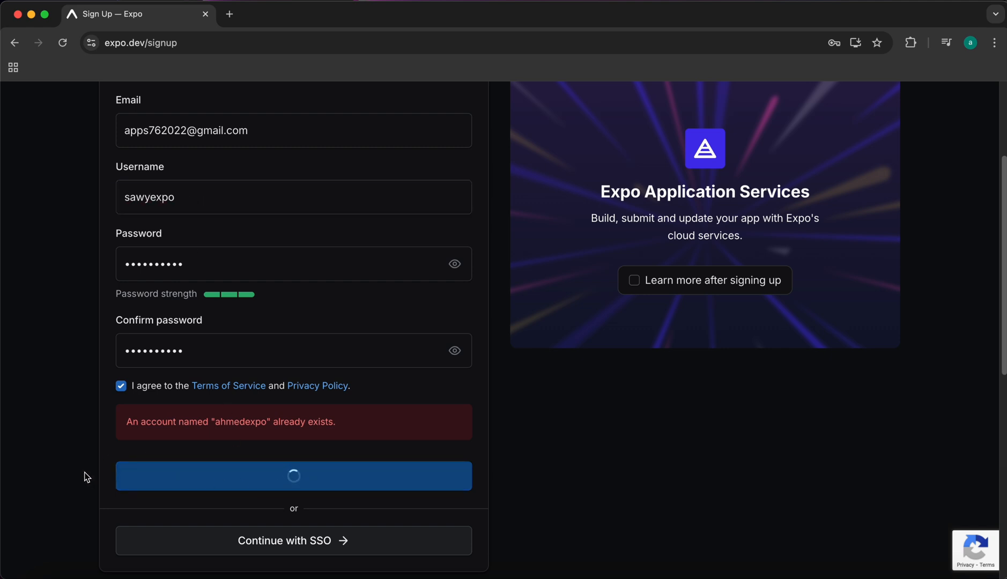
left_click(293, 476)
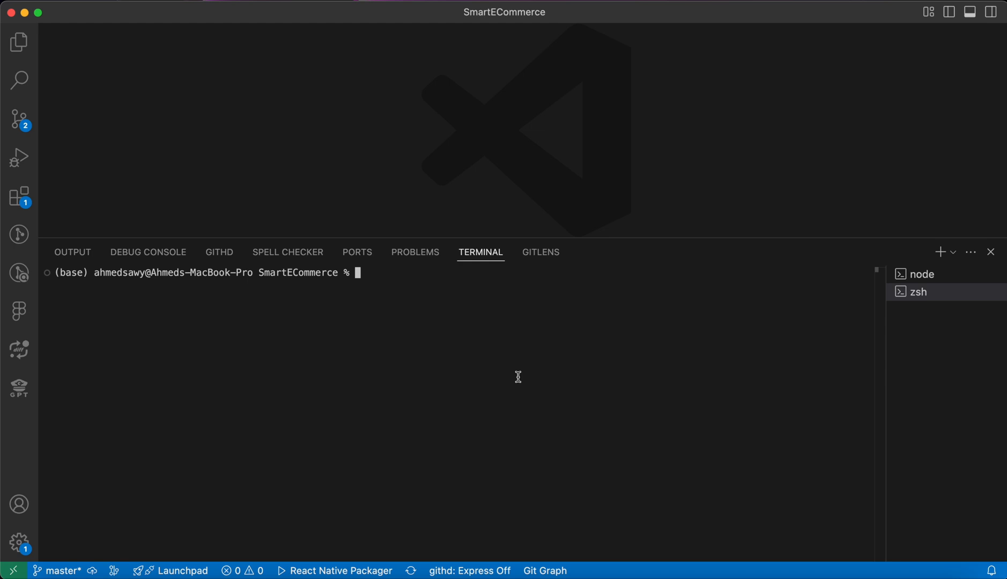
Run npm install -g eas-cli in the SmartECommerce terminal.
type("npm inst")
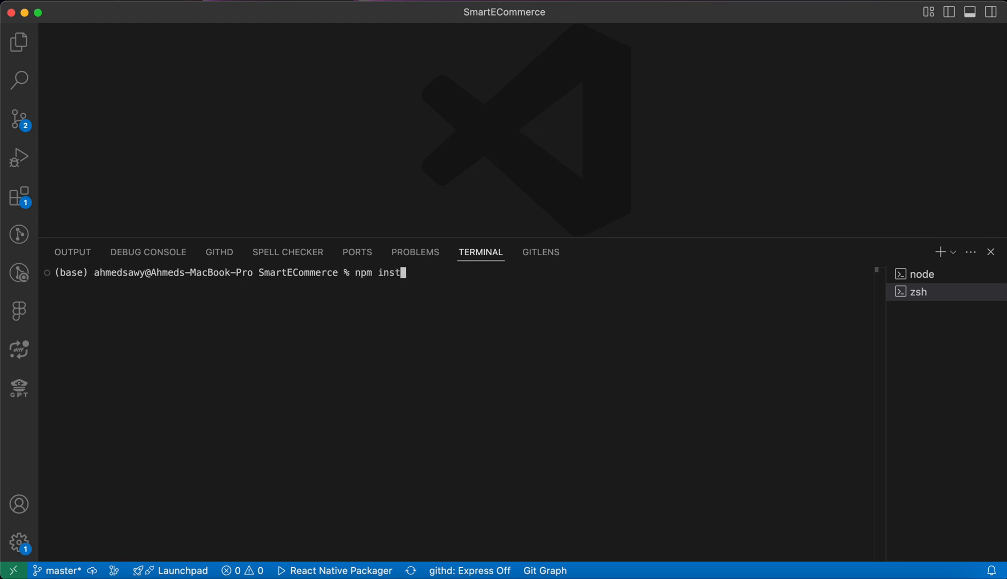
type("all -g")
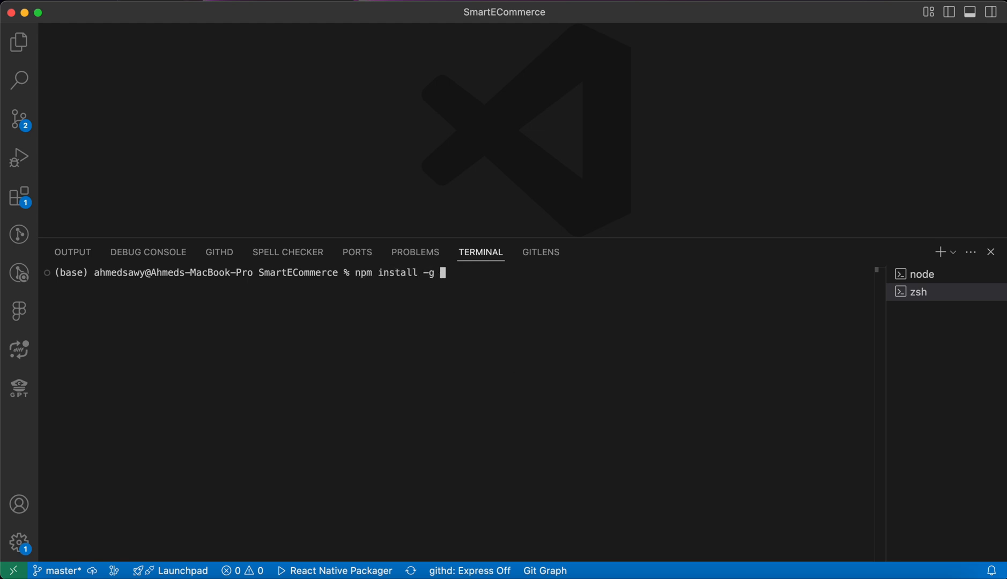
type("eas")
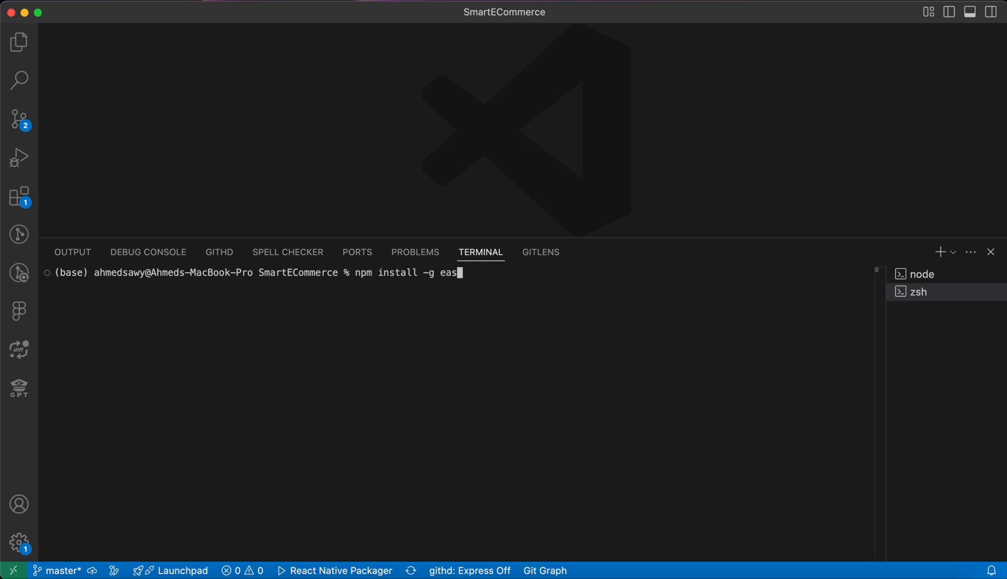
type("-cli")
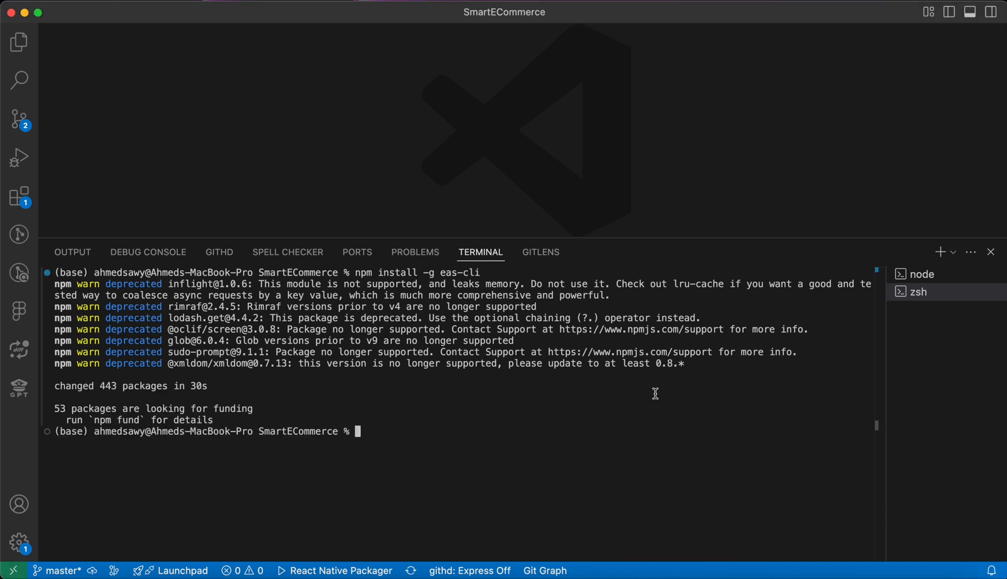
Run eas login and sign in with username sawyexpo and its password.
type("eas")
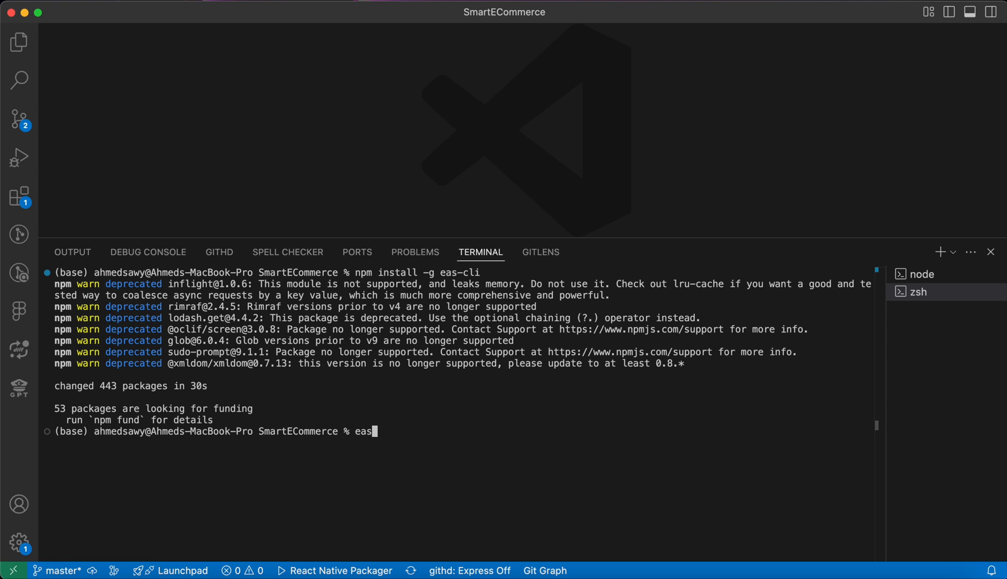
type("login")
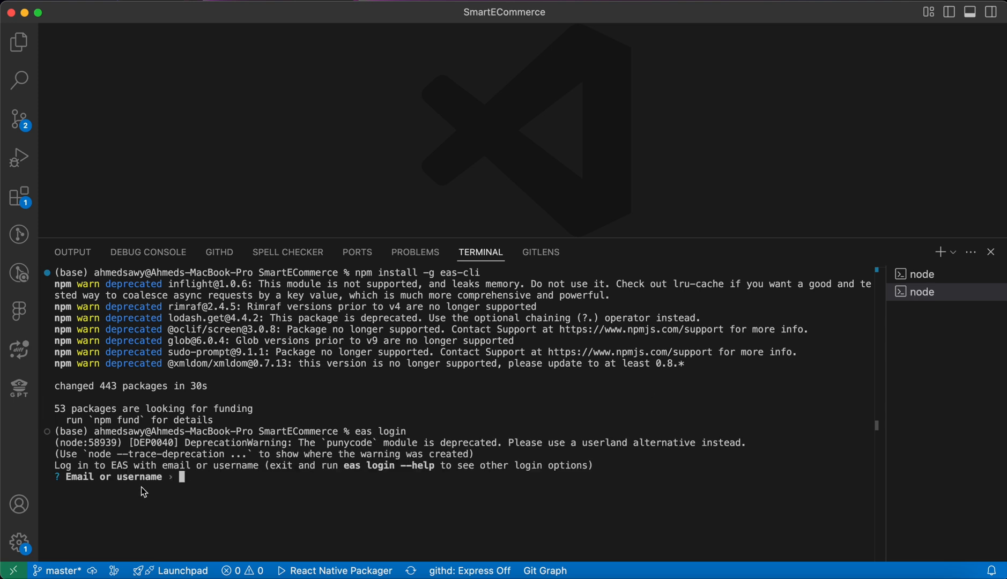
mouse_move(201, 487)
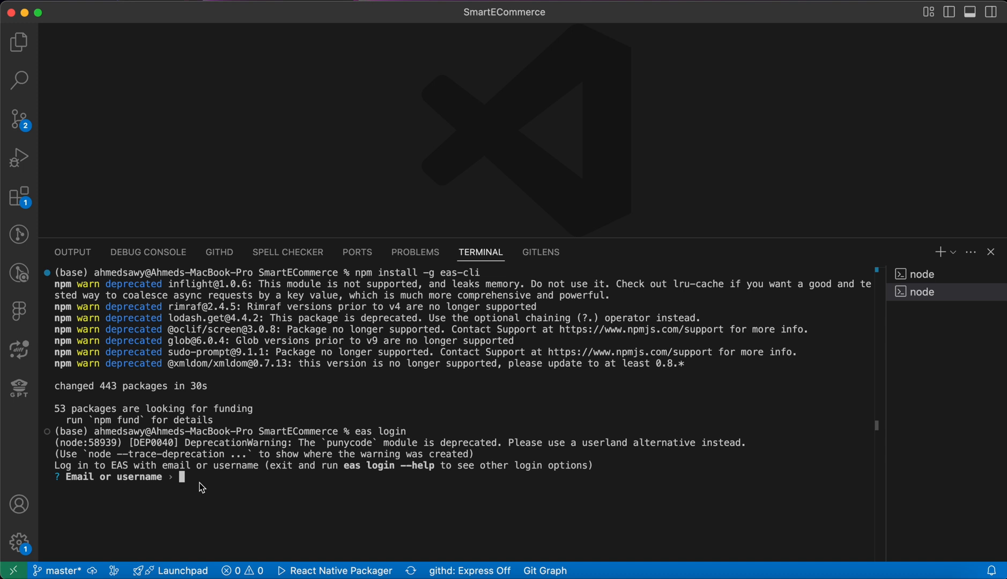
mouse_move(219, 489)
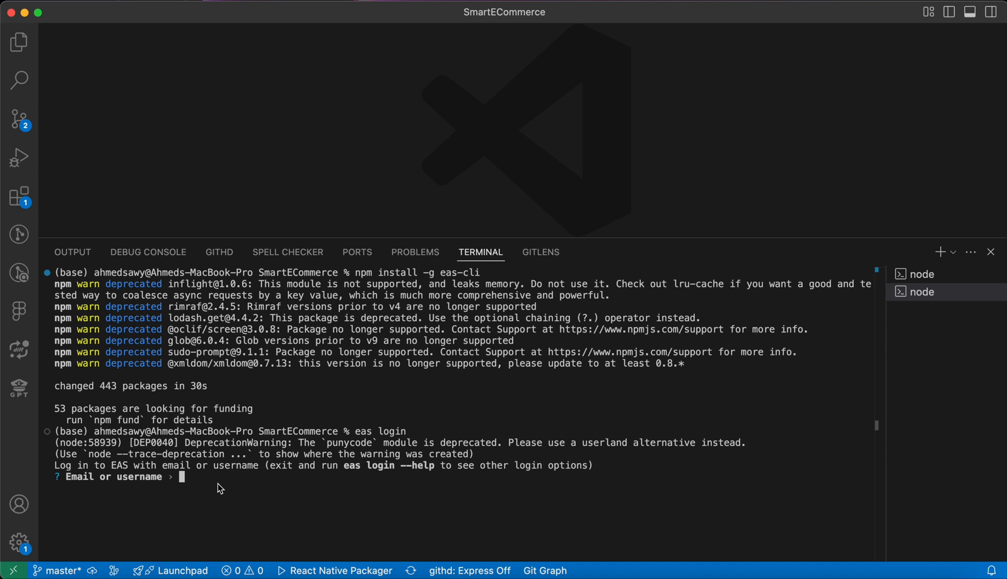
type("sawyexpo")
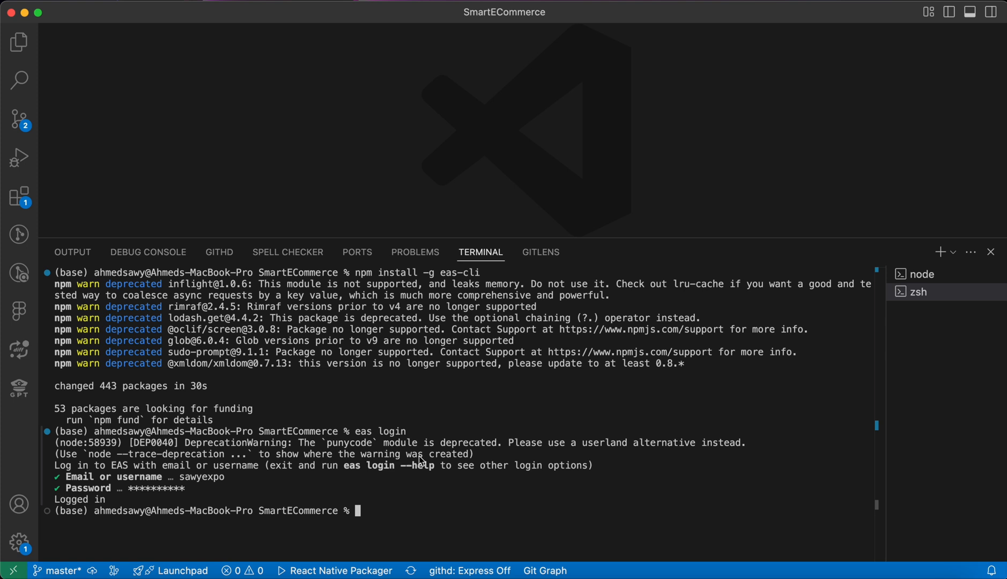
mouse_move(624, 448)
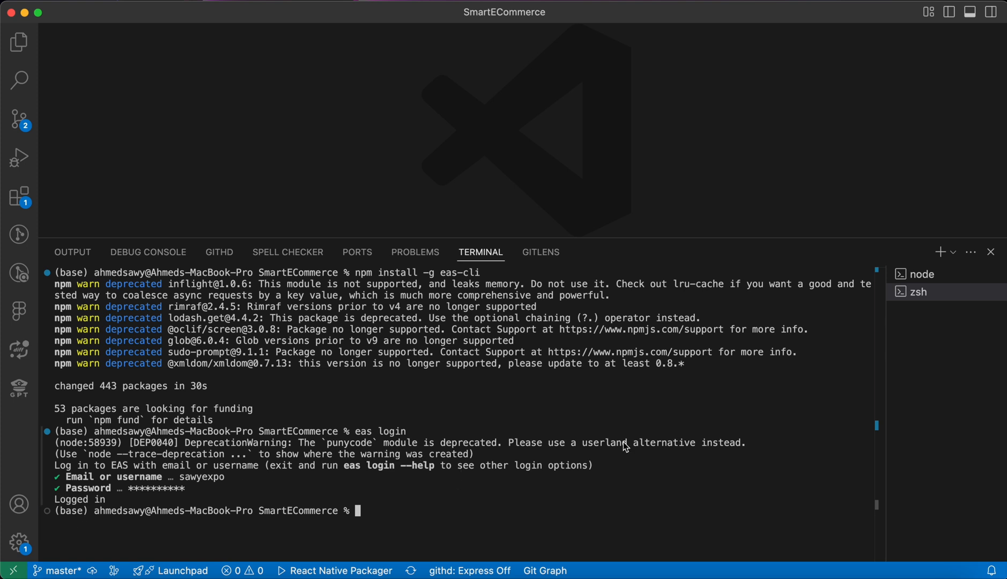
Run eas whoami to print the signed-in Expo account name.
type("eas")
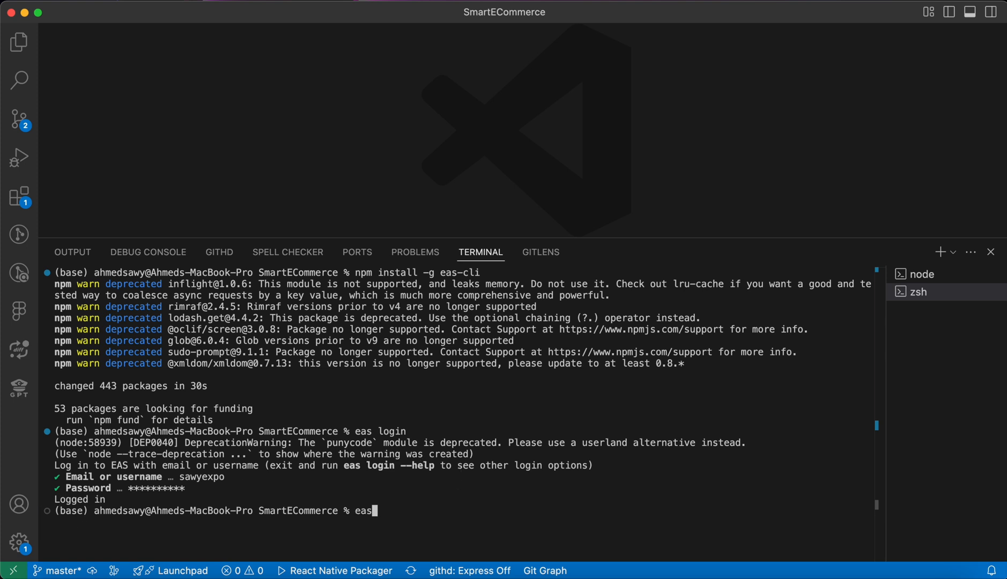
type("whoami")
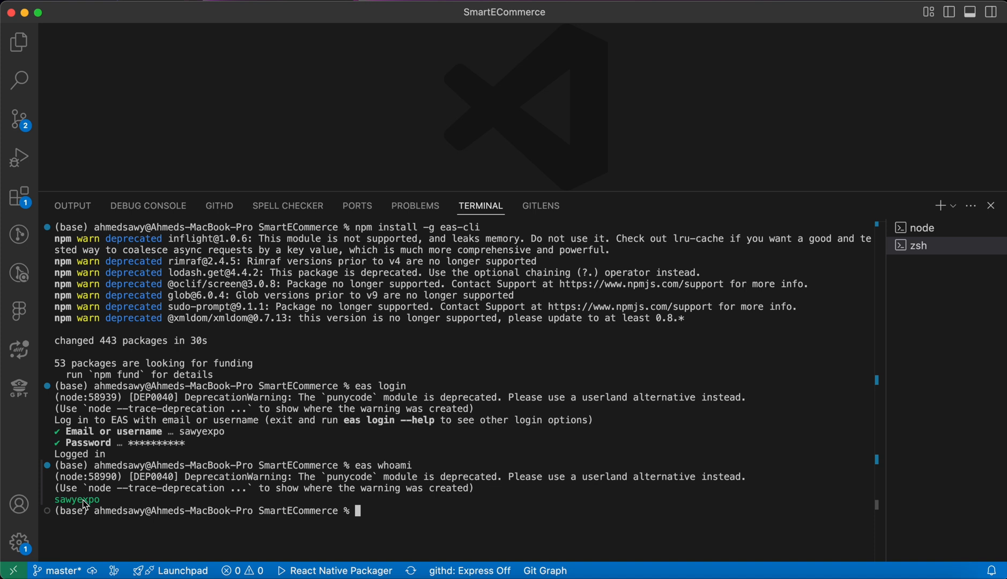
mouse_move(529, 472)
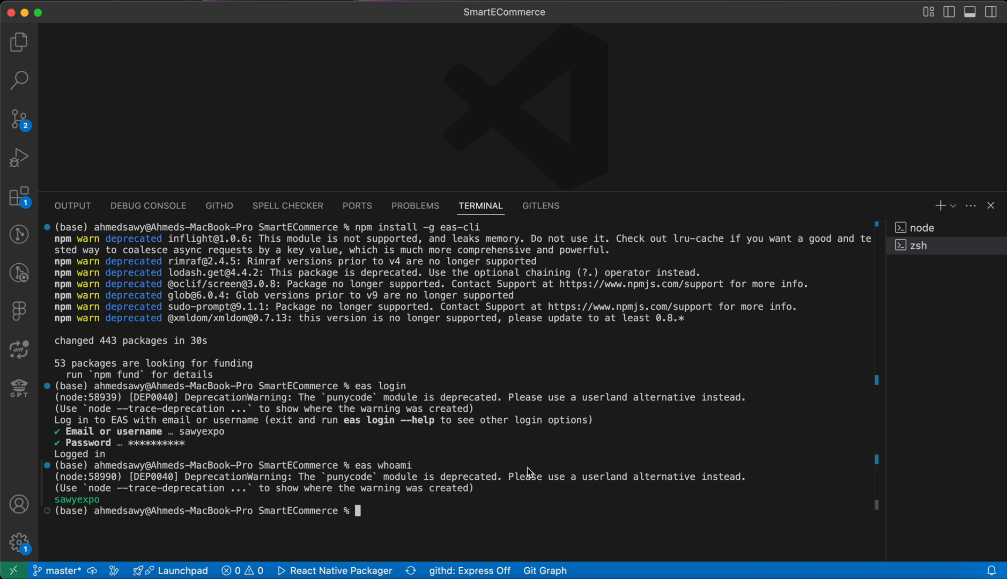